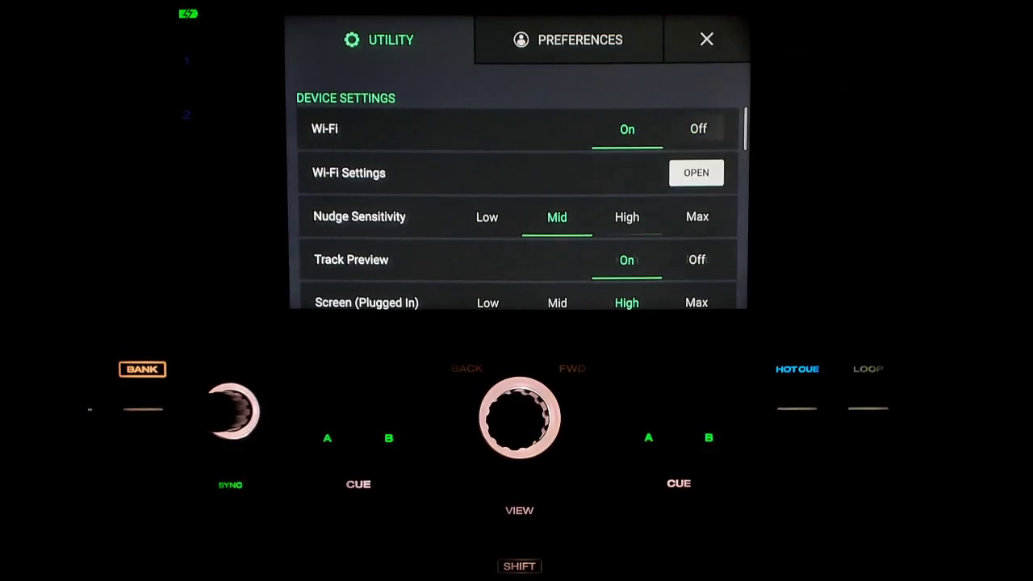
Bring up the firmware update prompt offering version 1.5.2 over the installed 1.5.1
{"action": "scroll", "scroll_direction": "down", "scroll_amount": 3}
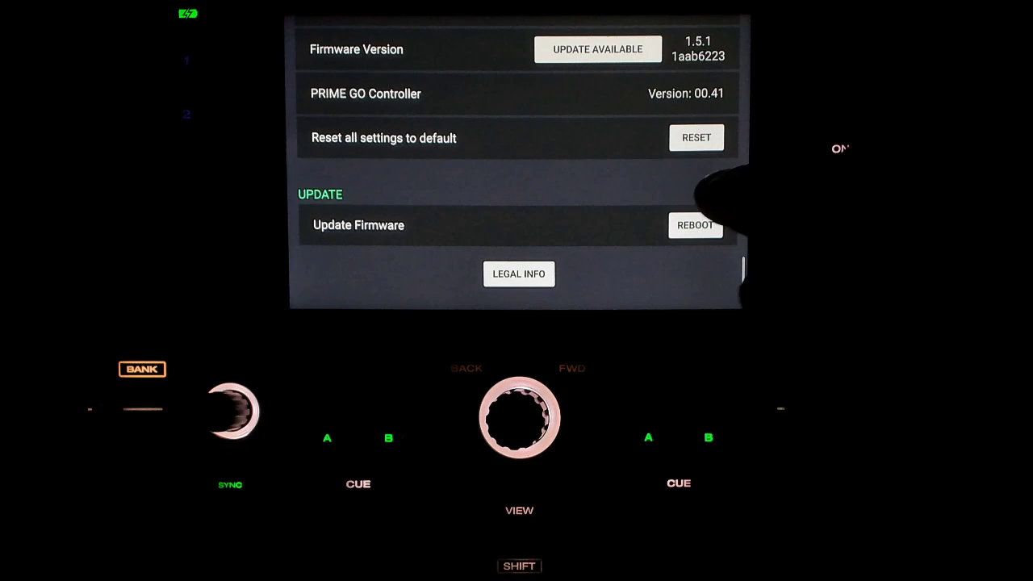
{"action": "left_click", "coordinate": [696, 226]}
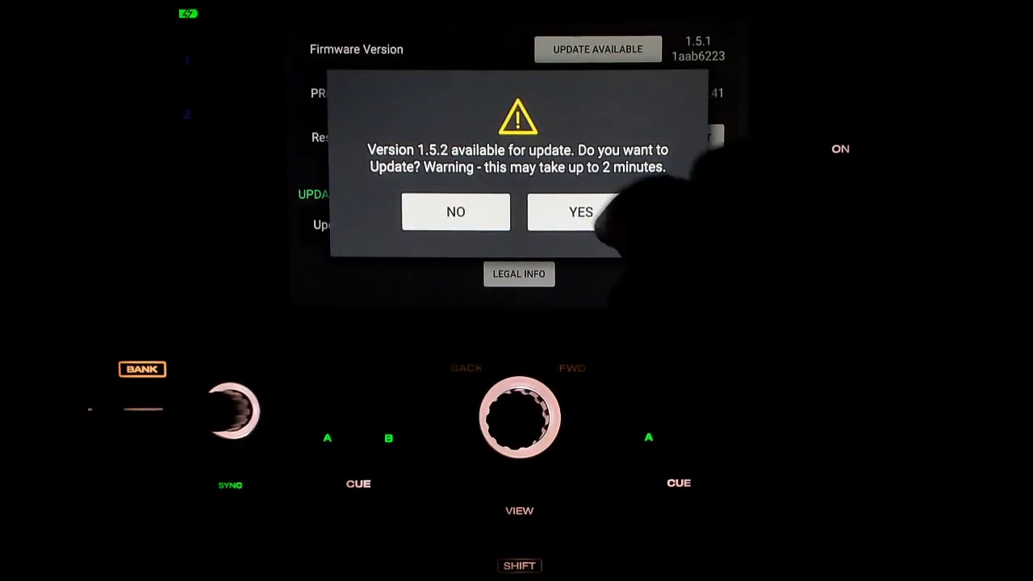
{"action": "left_click", "coordinate": [579, 211]}
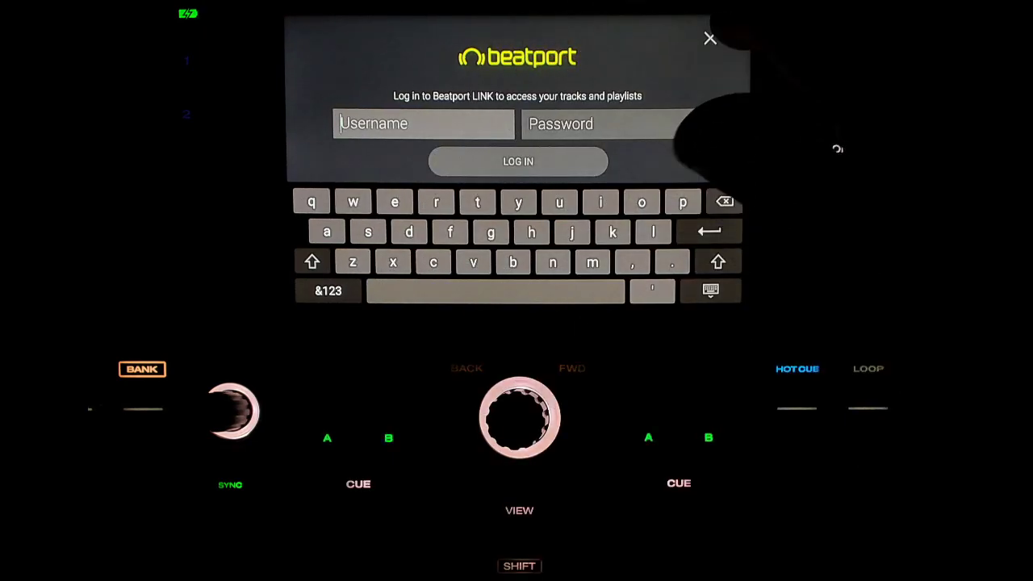
Attempt the Beatport LINK login and acknowledge the 'No connection' network warning
{"action": "left_click", "coordinate": [707, 38]}
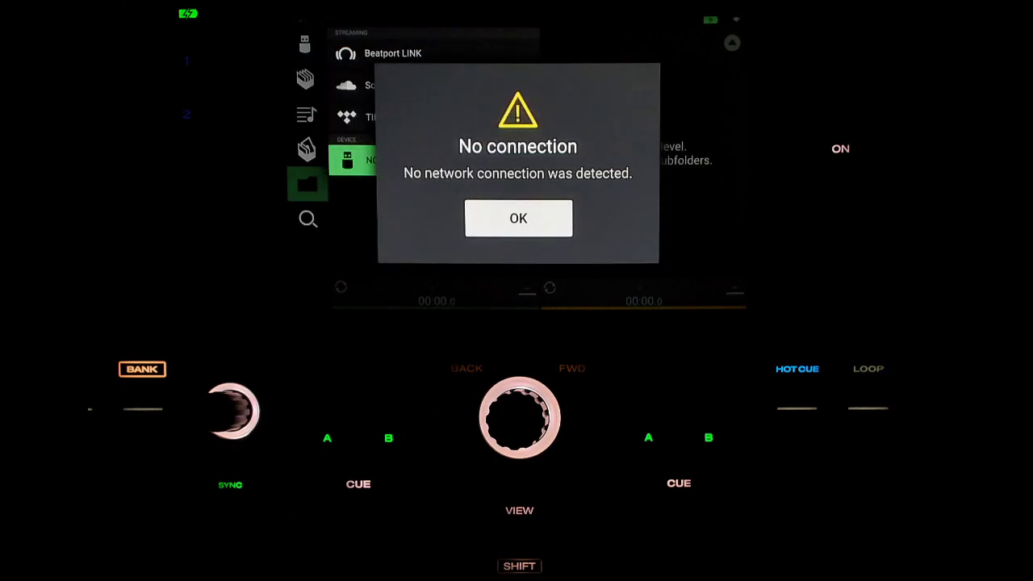
{"action": "left_click", "coordinate": [518, 218]}
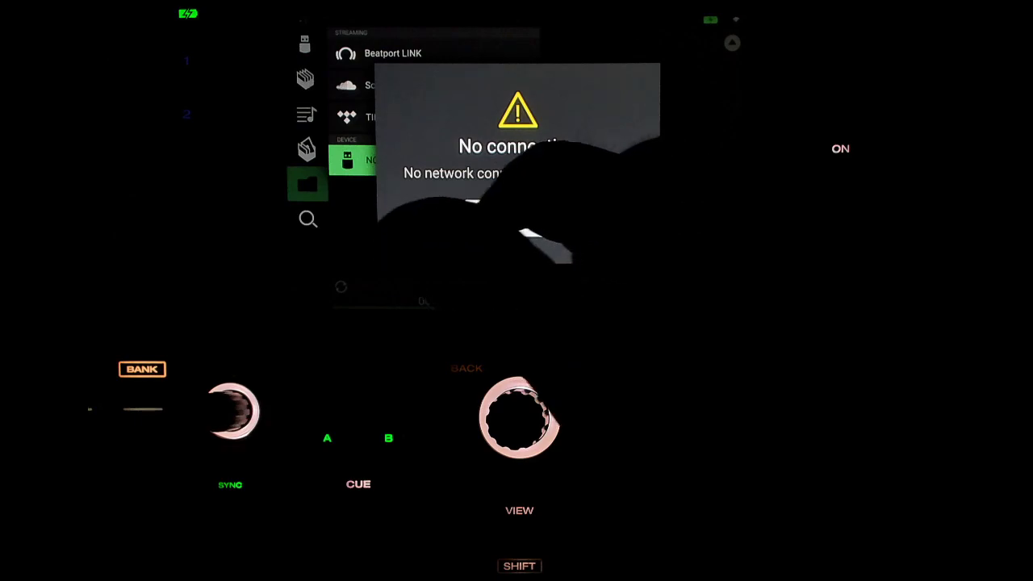